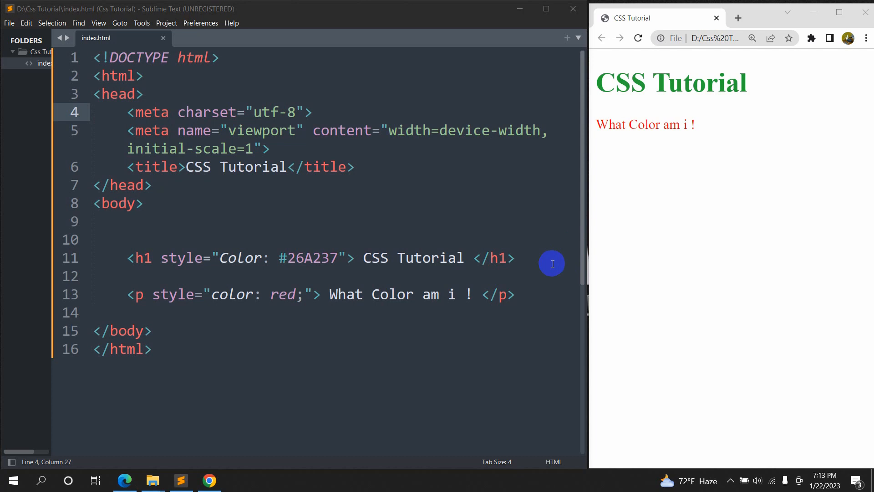
mouse_move(128, 211)
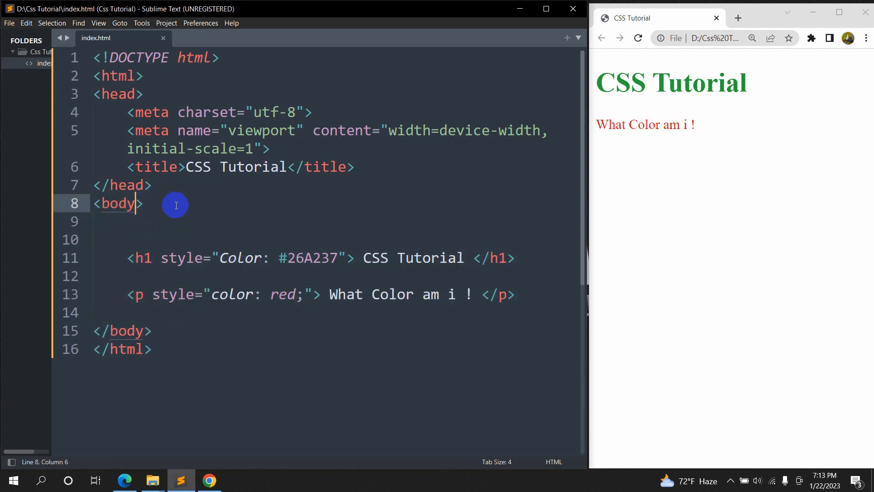
Add style="background-color: yellow" to the body tag, picking background-color from autocomplete
text(style=")
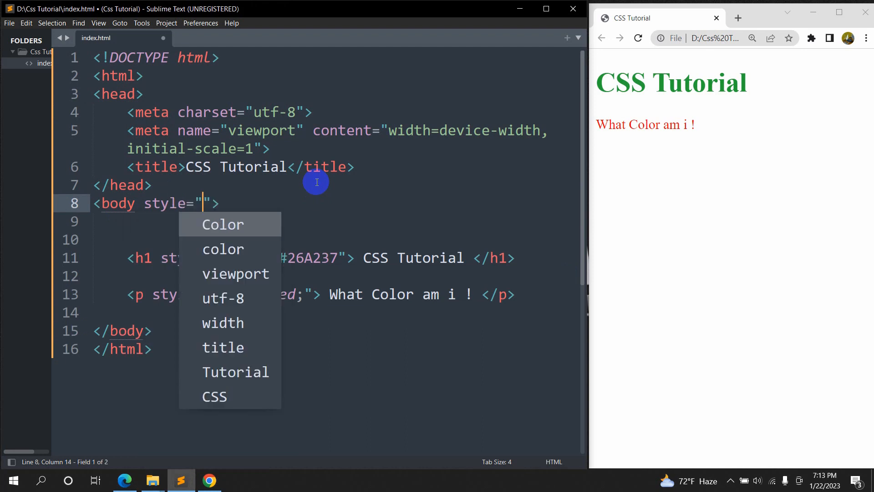
text(bac)
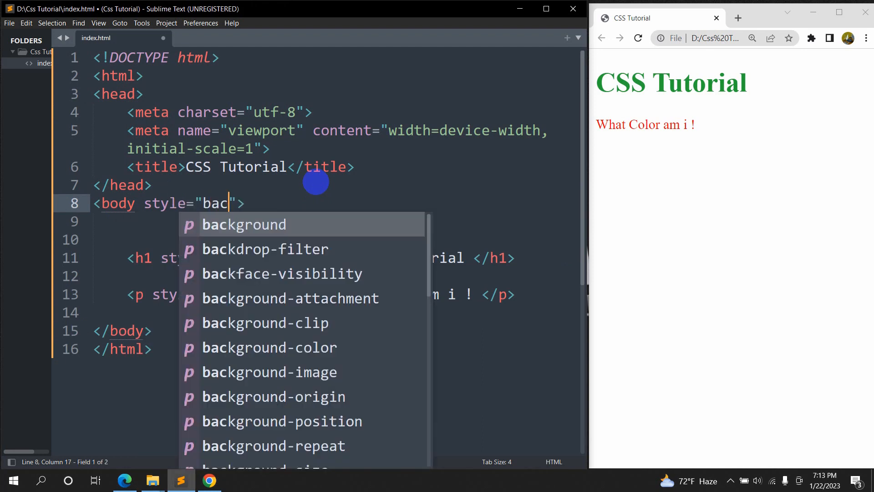
mouse_move(319, 353)
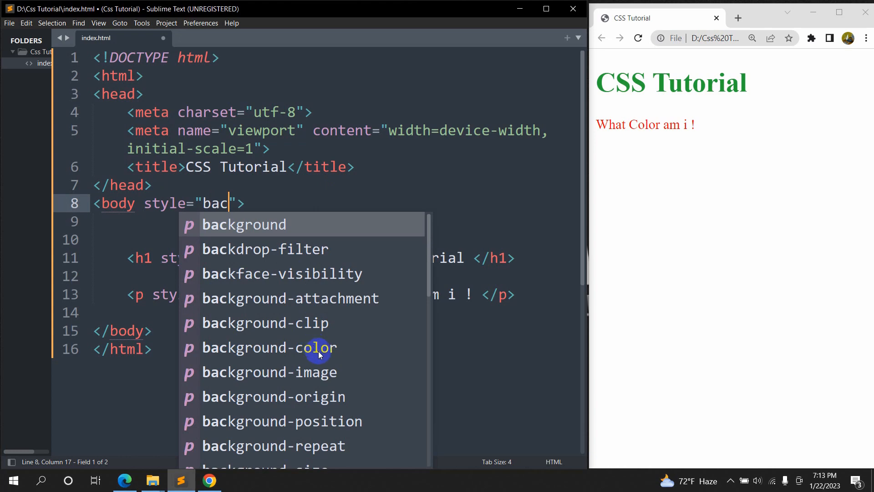
click(268, 347)
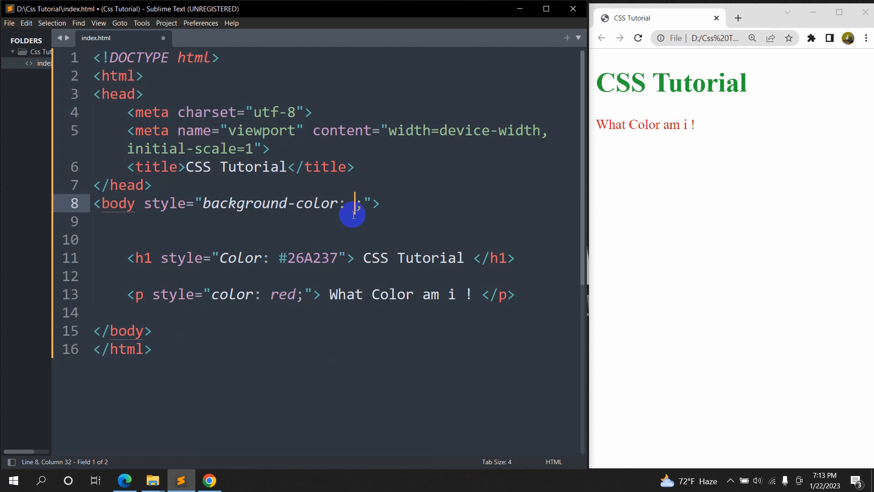
mouse_move(384, 165)
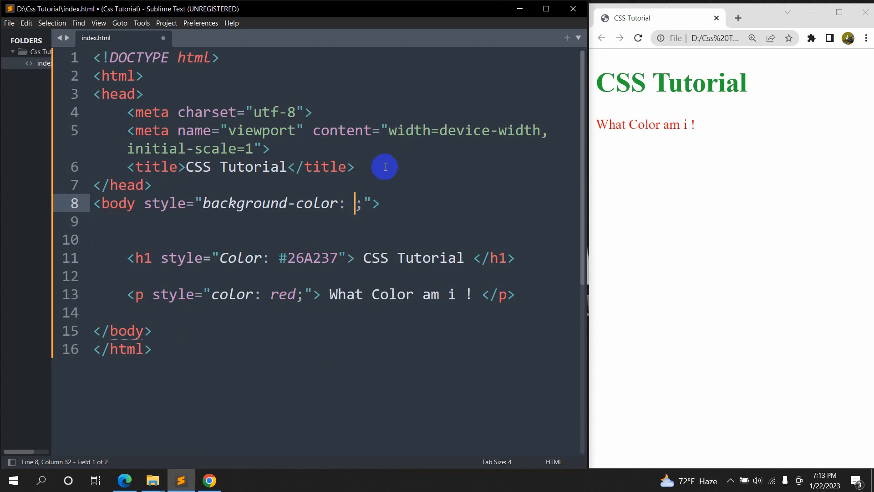
text(yellow)
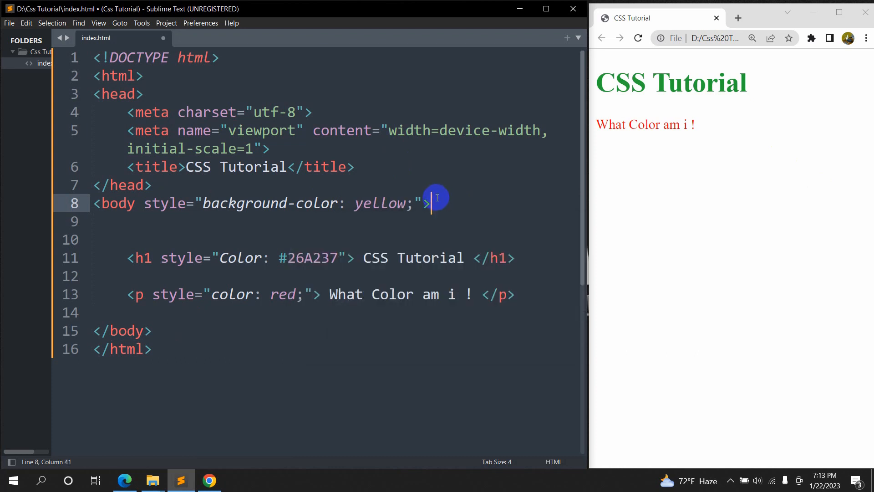
Reload the CSS Tutorial page in Chrome to show the yellow background
click(639, 38)
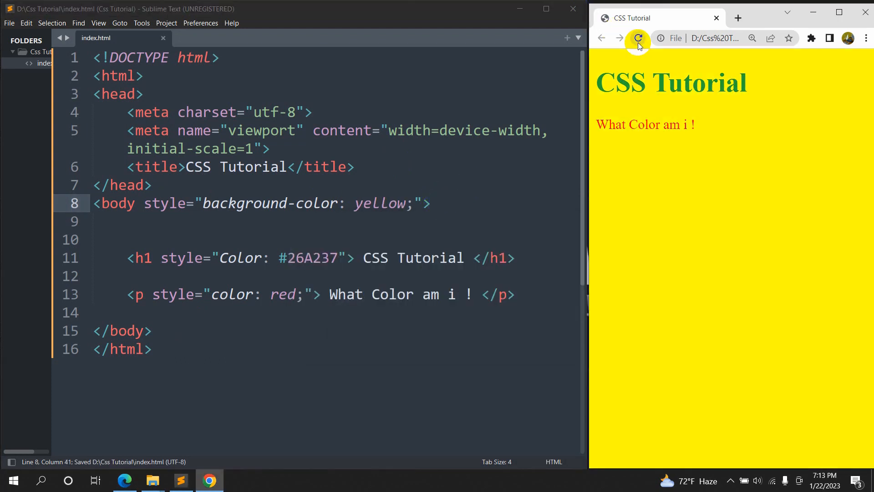
click(637, 38)
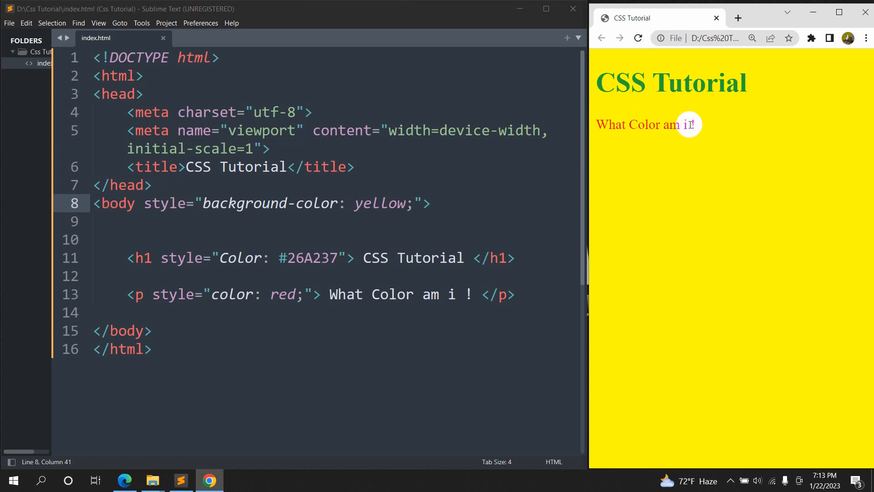
mouse_move(695, 131)
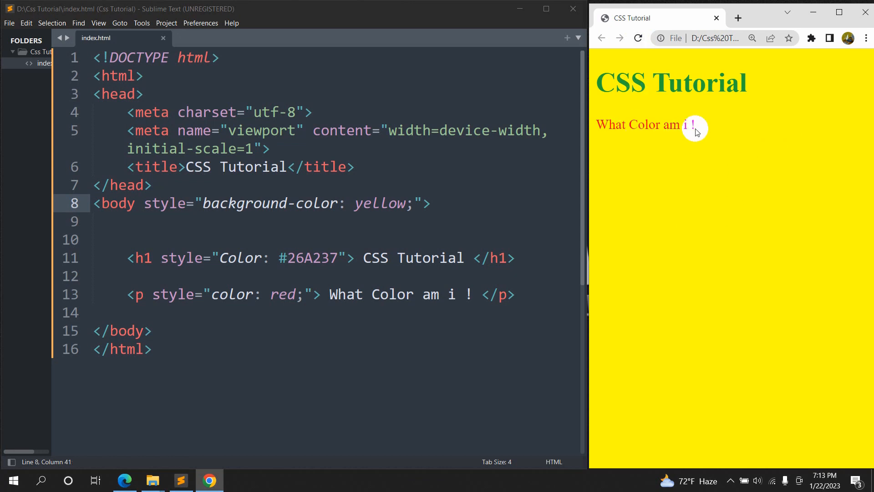